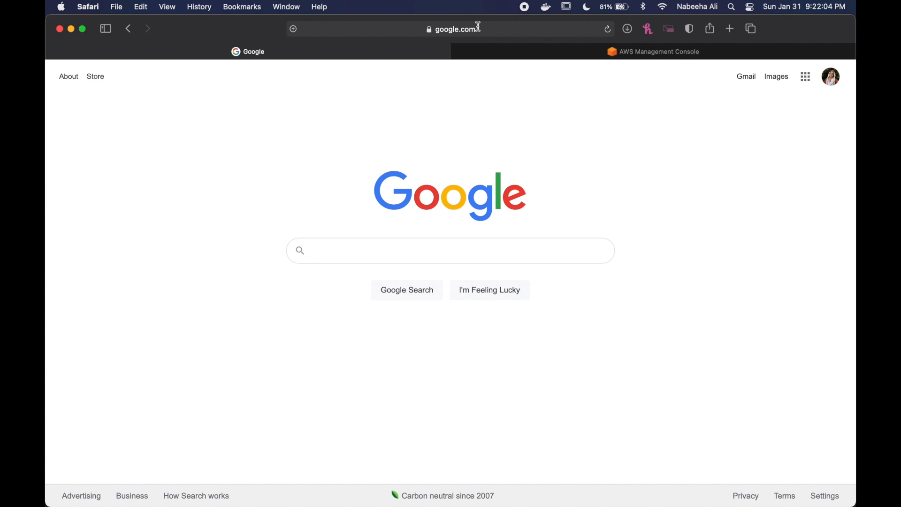
Load the Aviatrix Cloud Networking Community site at community.aviatrix.com
{"action": "left_click", "coordinate": [454, 29]}
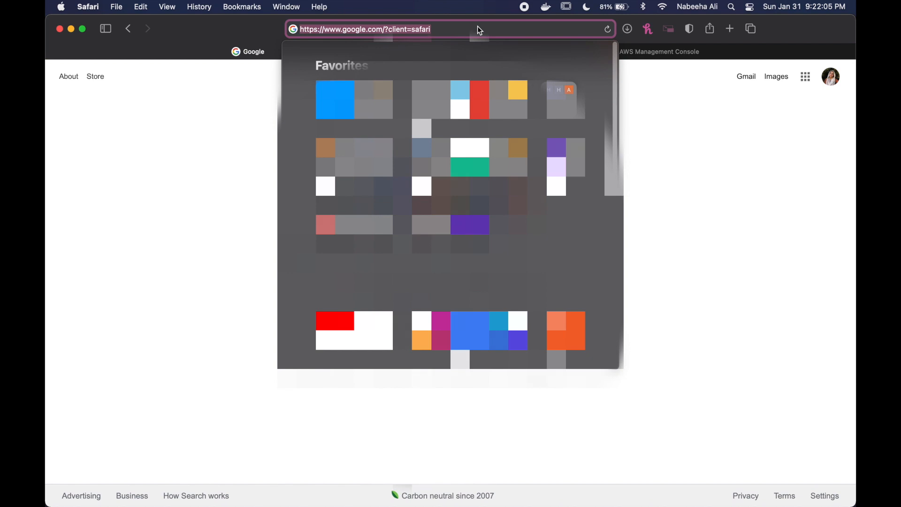
{"action": "type", "text": "community.aviatrix.com"}
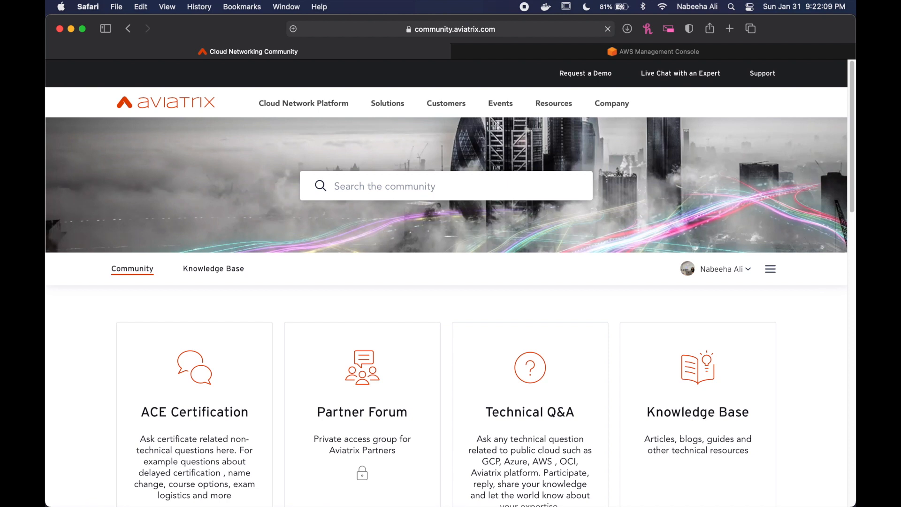
Search the community for 'sandbox' and open the Aviatrix Sandbox Starter Tool post
{"action": "left_click", "coordinate": [402, 185]}
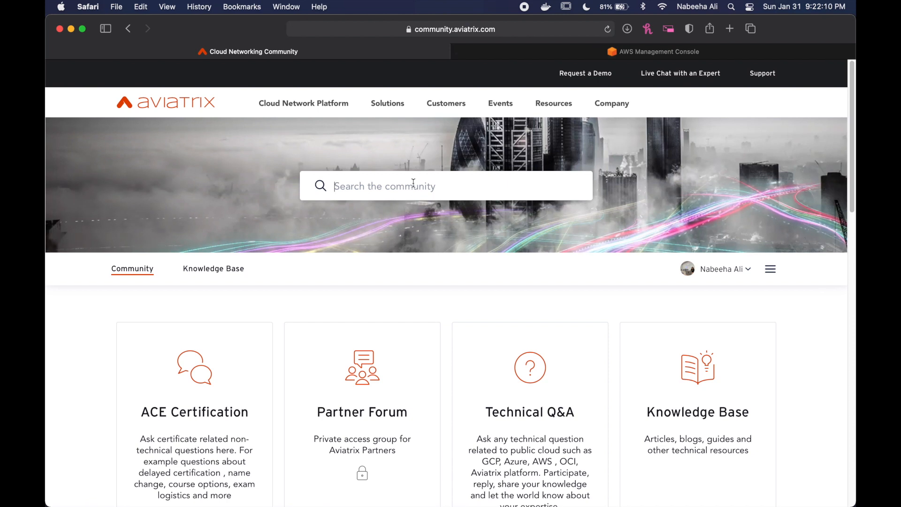
{"action": "type", "text": "sand"}
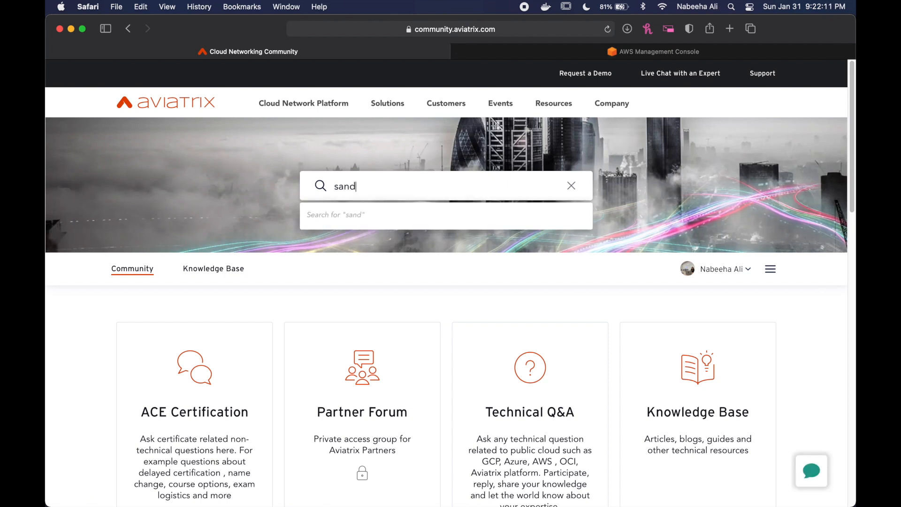
{"action": "type", "text": "box"}
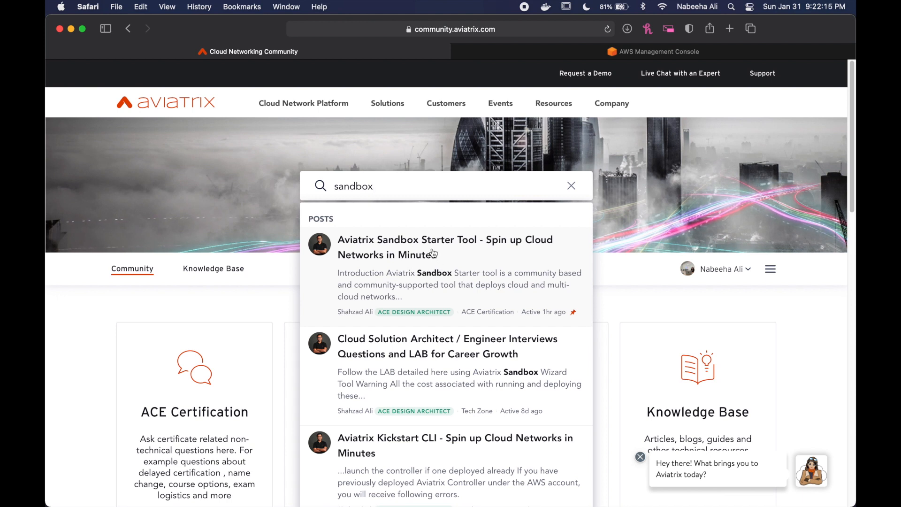
{"action": "left_click", "coordinate": [444, 247]}
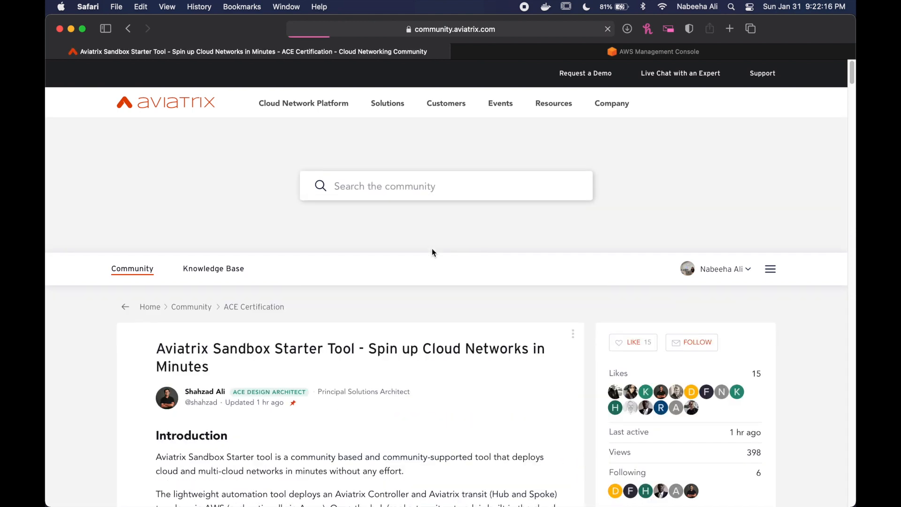
Scroll down the post to its Pre-Requisites section
{"action": "scroll", "scroll_direction": "down", "scroll_amount": 3}
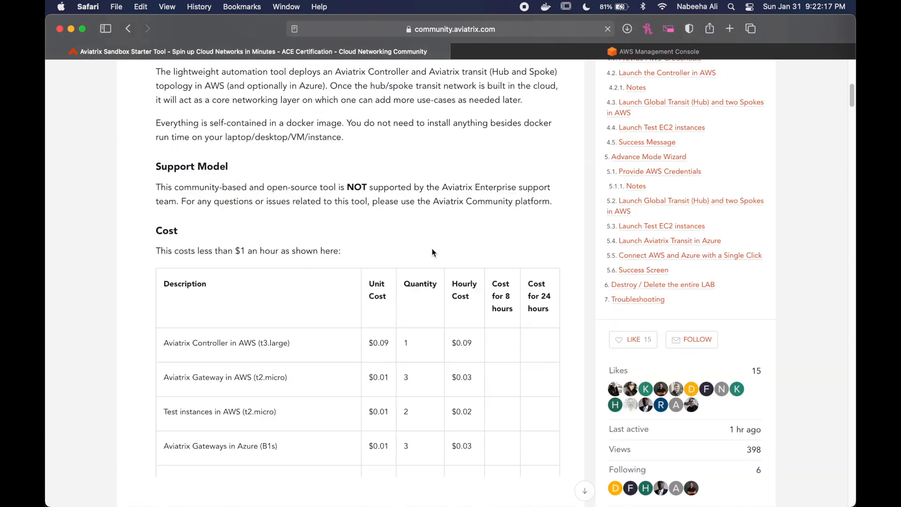
{"action": "scroll", "scroll_direction": "down", "scroll_amount": 3}
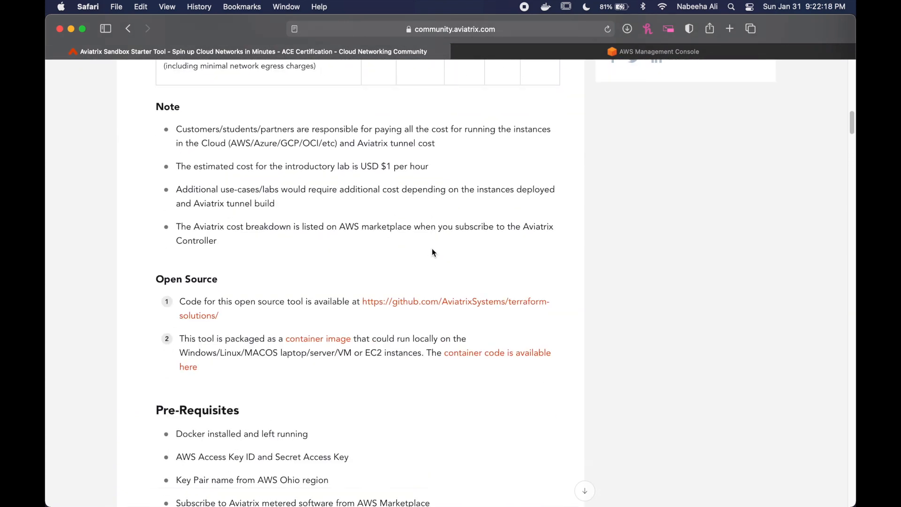
{"action": "scroll", "scroll_direction": "down", "scroll_amount": 3}
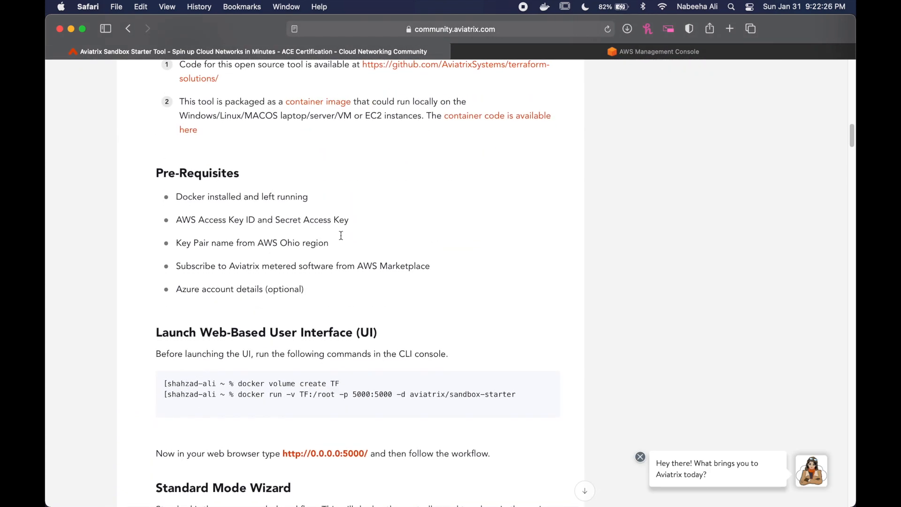
{"action": "left_click", "coordinate": [545, 6]}
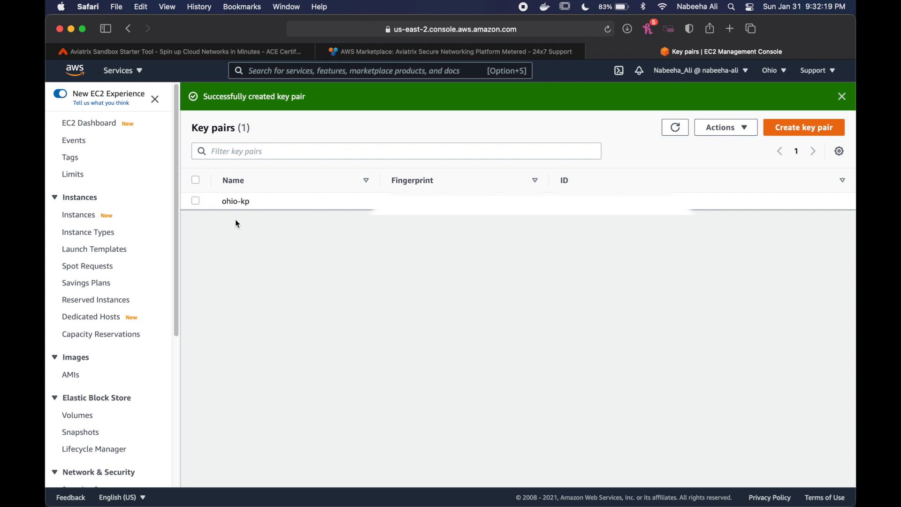
{"action": "mouse_move", "coordinate": [761, 73]}
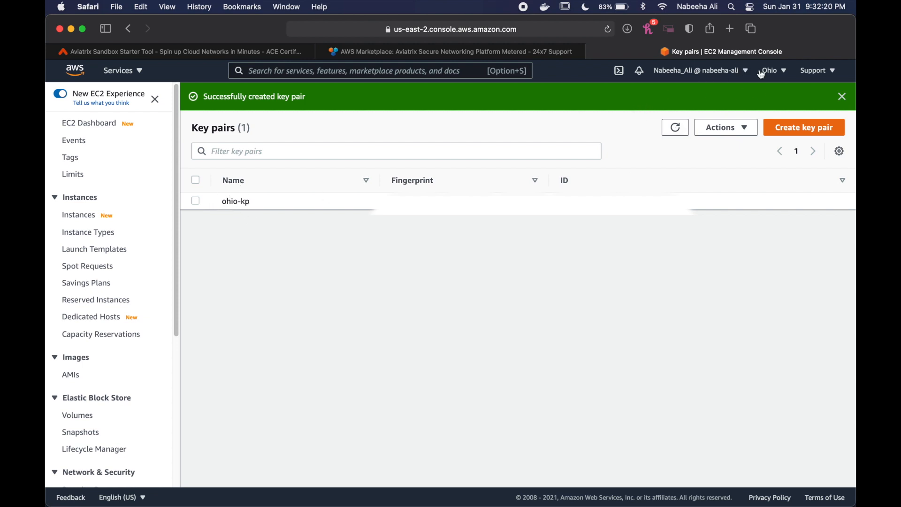
Check the ohio-kp key pair and the active Aviatrix Marketplace subscription
{"action": "left_click", "coordinate": [178, 51]}
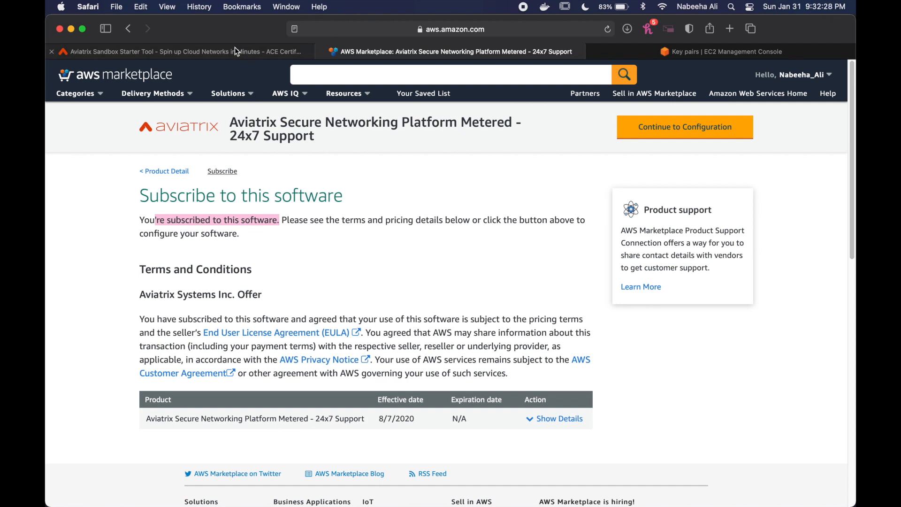
Scroll the post to the Launch Web-Based User Interface and Standard Mode Wizard sections
{"action": "left_click", "coordinate": [172, 52]}
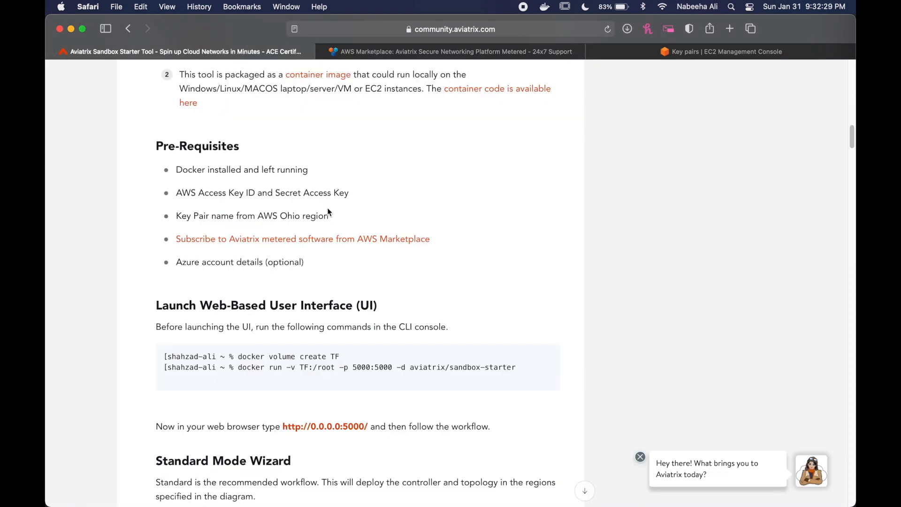
{"action": "scroll", "scroll_direction": "down", "scroll_amount": 3}
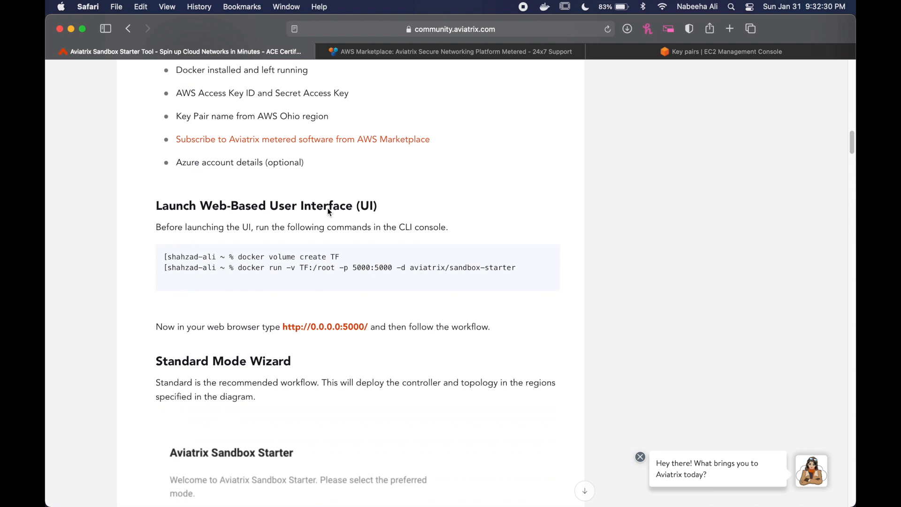
{"action": "scroll", "scroll_direction": "down", "scroll_amount": 3}
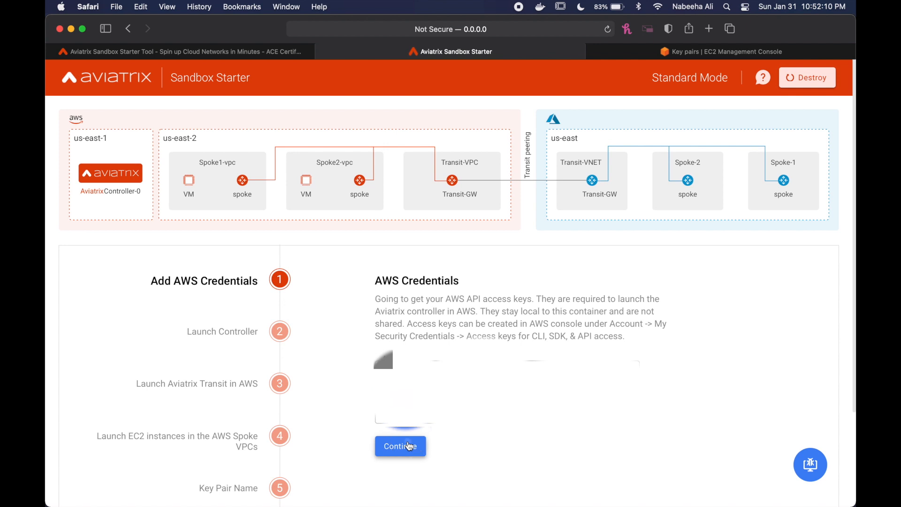
Submit the AWS access keys, then launch the controller with a recovery email and password
{"action": "left_click", "coordinate": [399, 446]}
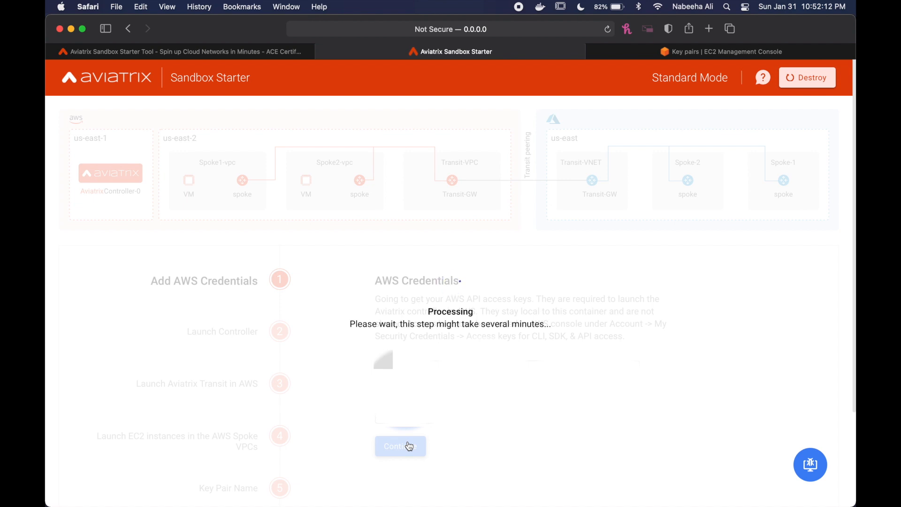
{"action": "left_click", "coordinate": [399, 446]}
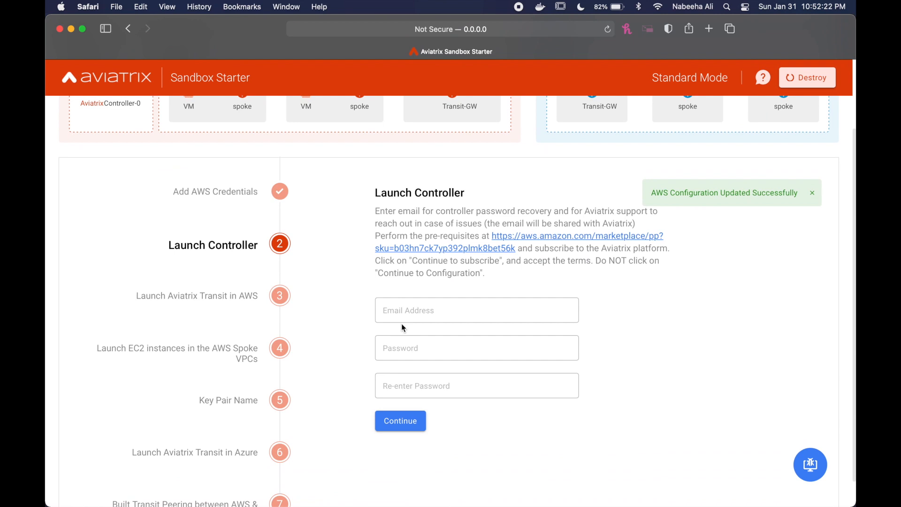
{"action": "left_click", "coordinate": [400, 420]}
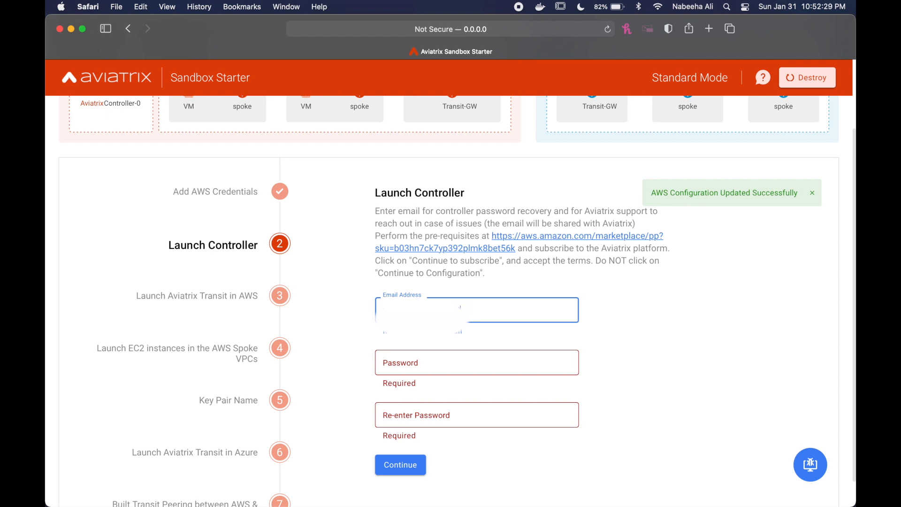
{"action": "type", "text": "com"}
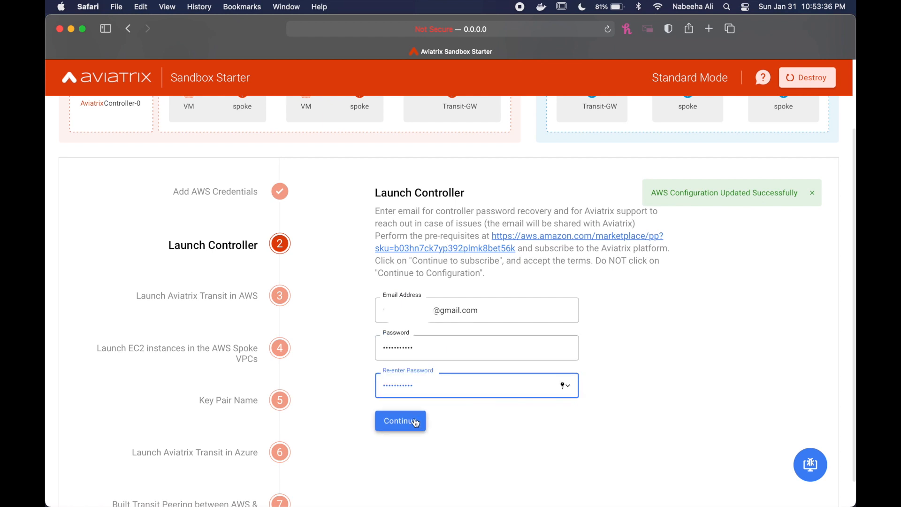
{"action": "left_click", "coordinate": [400, 421]}
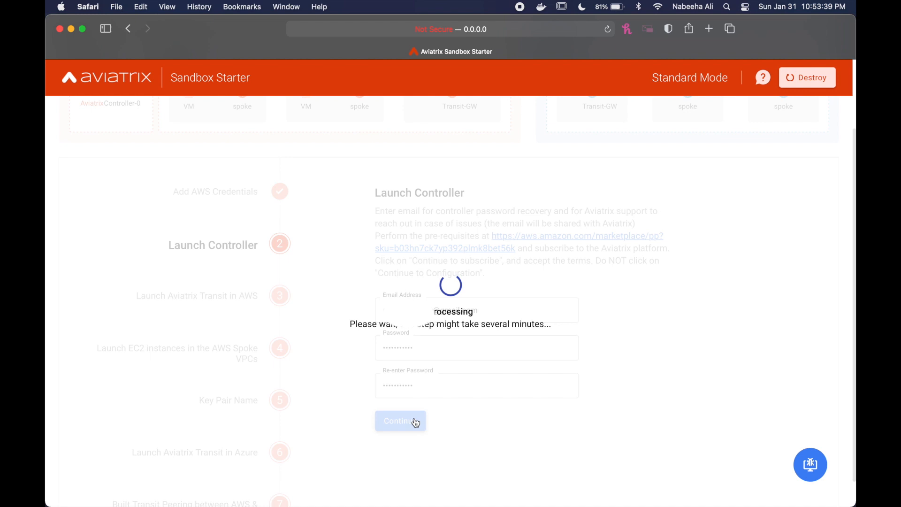
{"action": "left_click", "coordinate": [400, 421]}
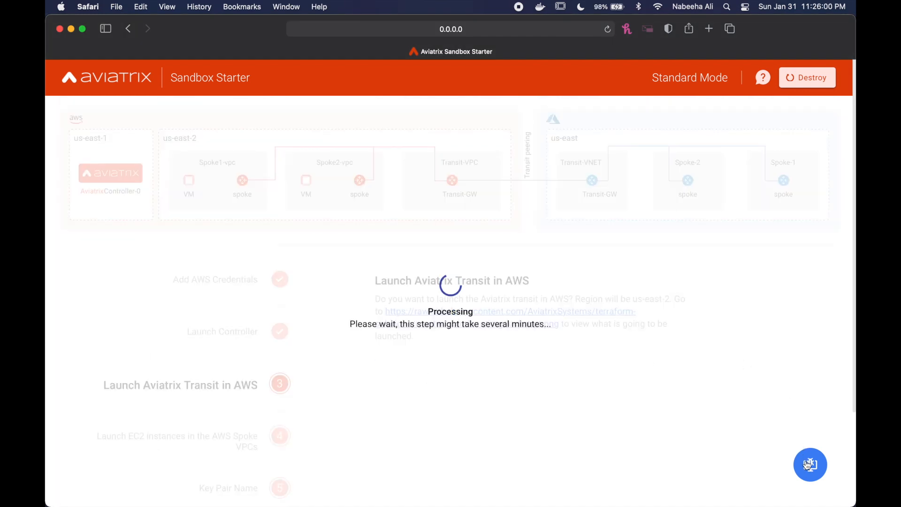
Launch test EC2 spoke instances with imported key pair ohio-kp and skip Azure transit
{"action": "left_click", "coordinate": [810, 464]}
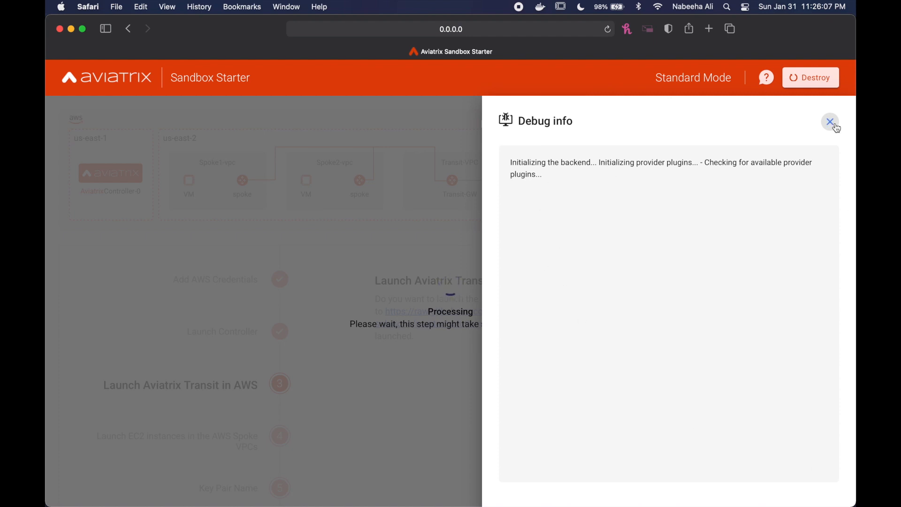
{"action": "left_click", "coordinate": [829, 122]}
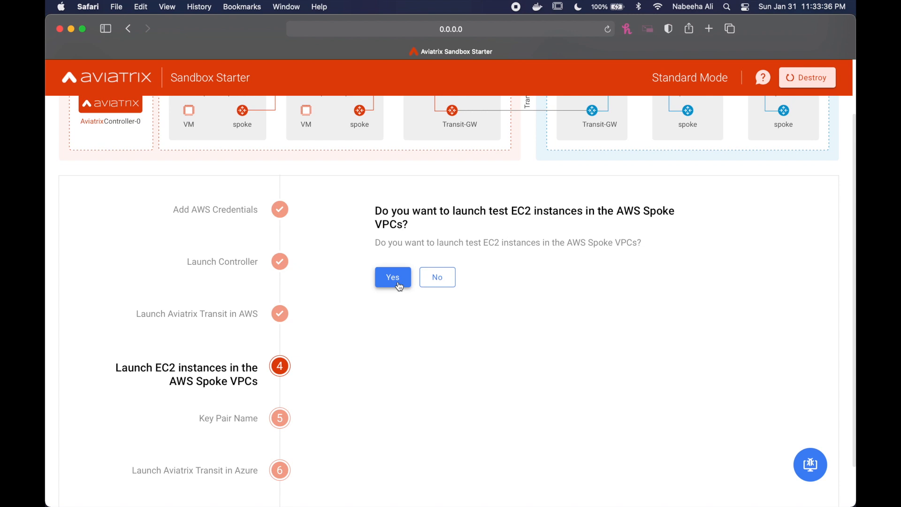
{"action": "left_click", "coordinate": [392, 276]}
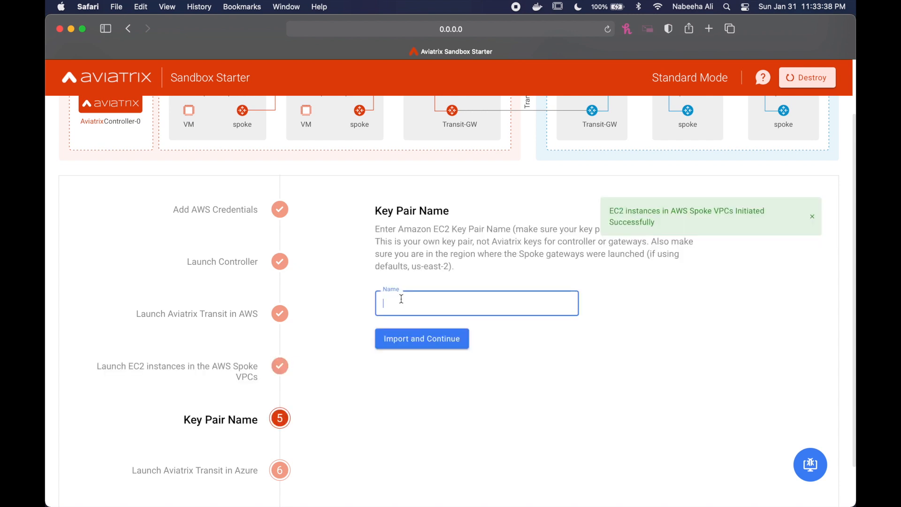
{"action": "type", "text": "ohio-kp"}
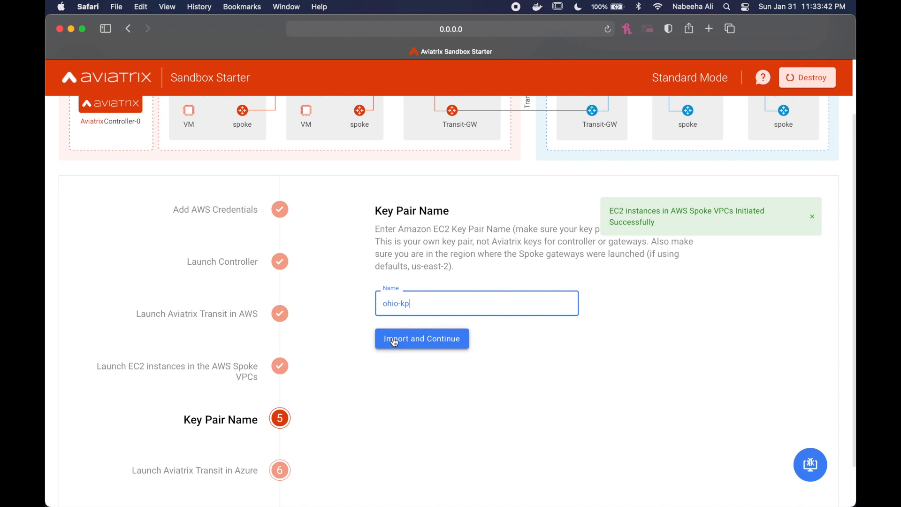
{"action": "left_click", "coordinate": [421, 338]}
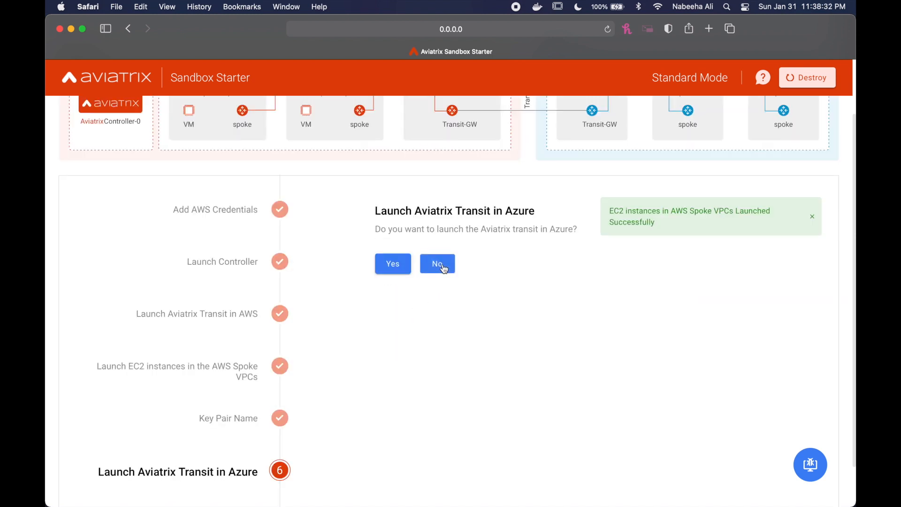
{"action": "left_click", "coordinate": [392, 264]}
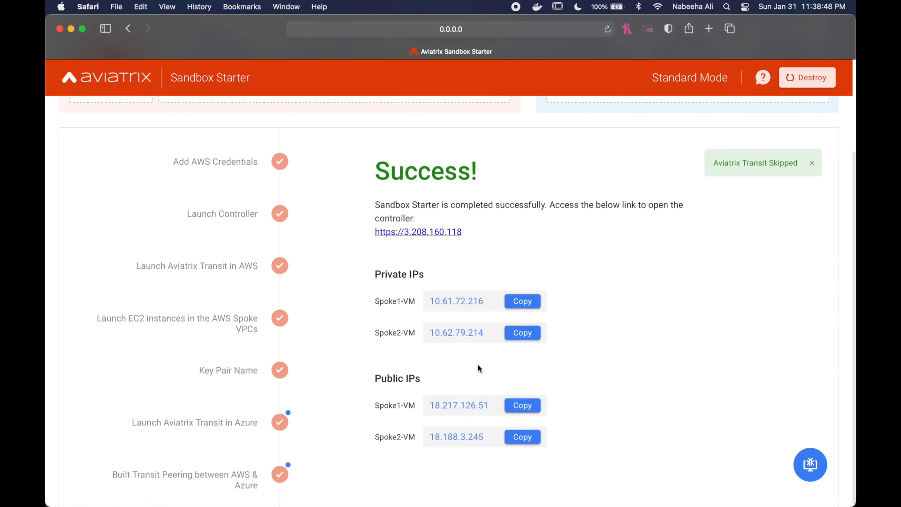
{"action": "mouse_move", "coordinate": [554, 366]}
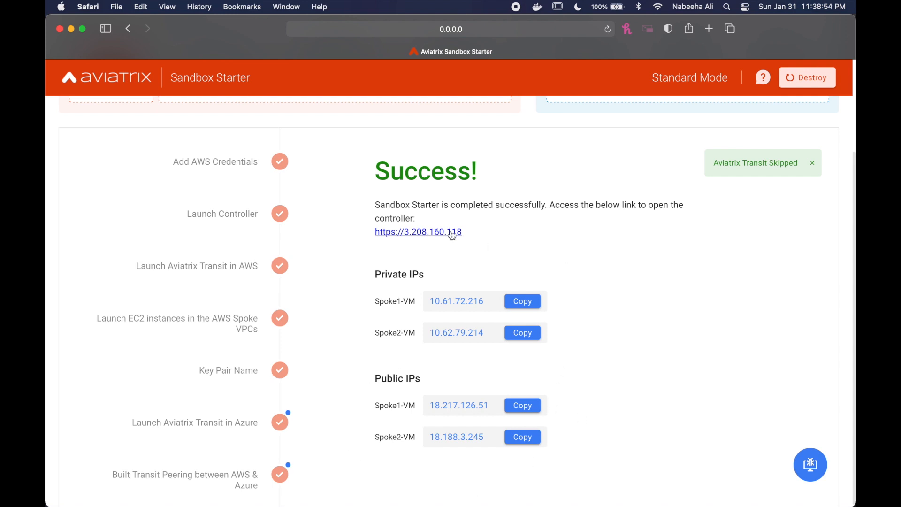
Open the controller link and proceed past the untrusted certificate warning
{"action": "left_click", "coordinate": [417, 232]}
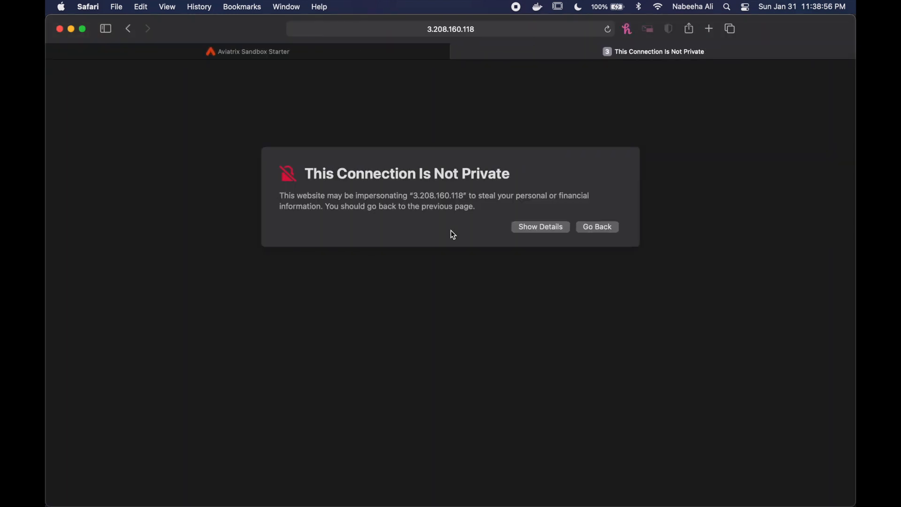
{"action": "left_click", "coordinate": [539, 226]}
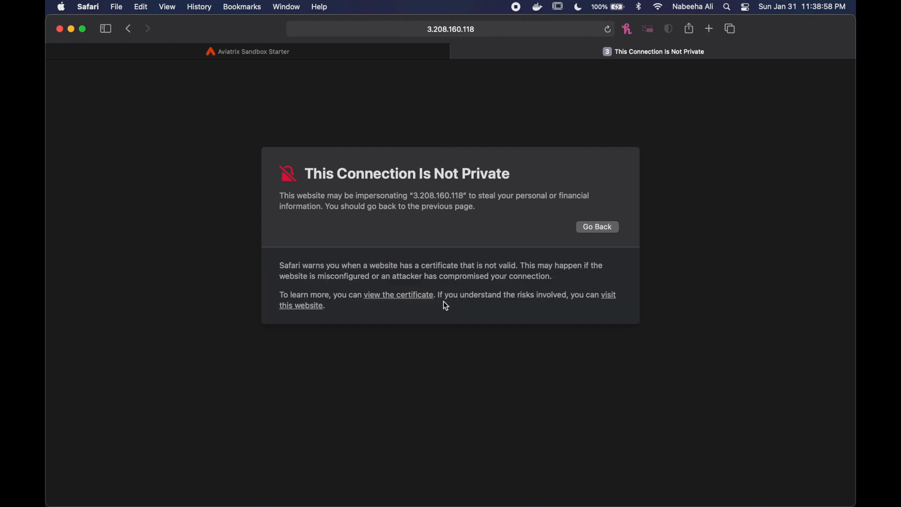
{"action": "left_click", "coordinate": [300, 305]}
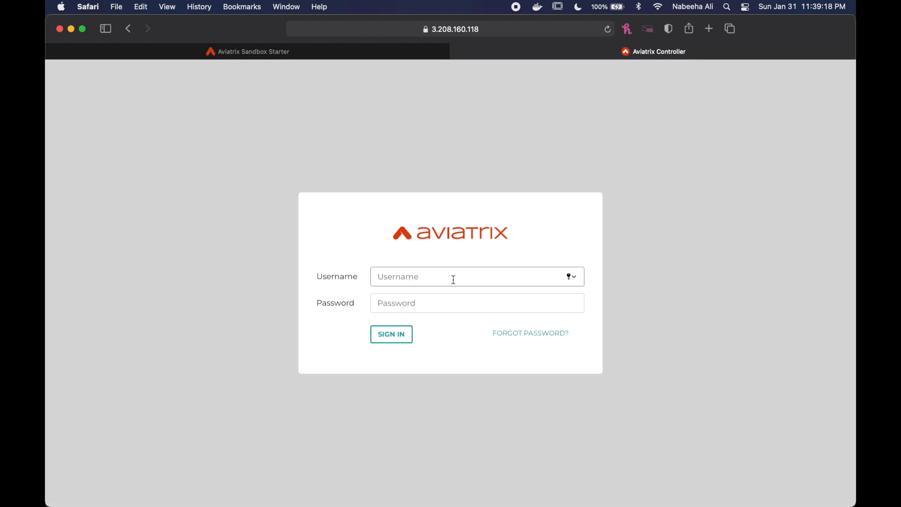
Sign in to the Aviatrix Controller as admin and decline saving the password
{"action": "type", "text": "admin"}
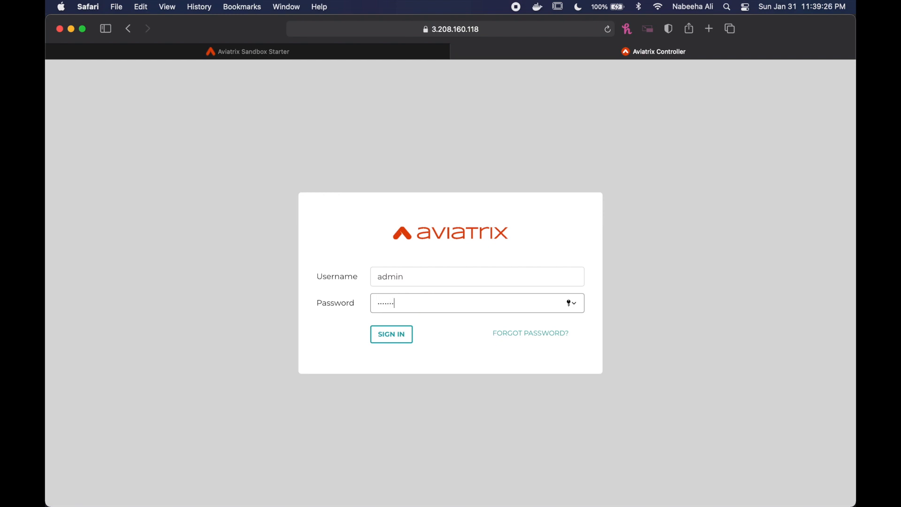
{"action": "left_click", "coordinate": [391, 333]}
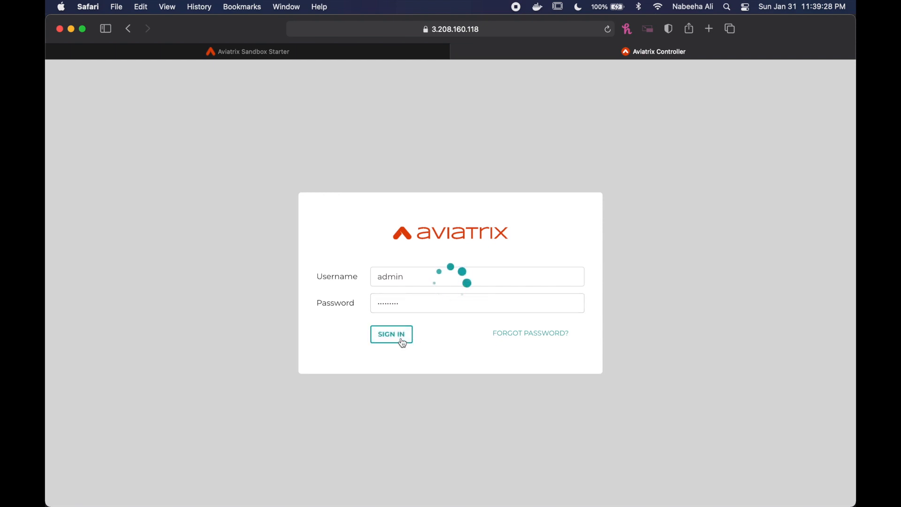
{"action": "left_click", "coordinate": [392, 333]}
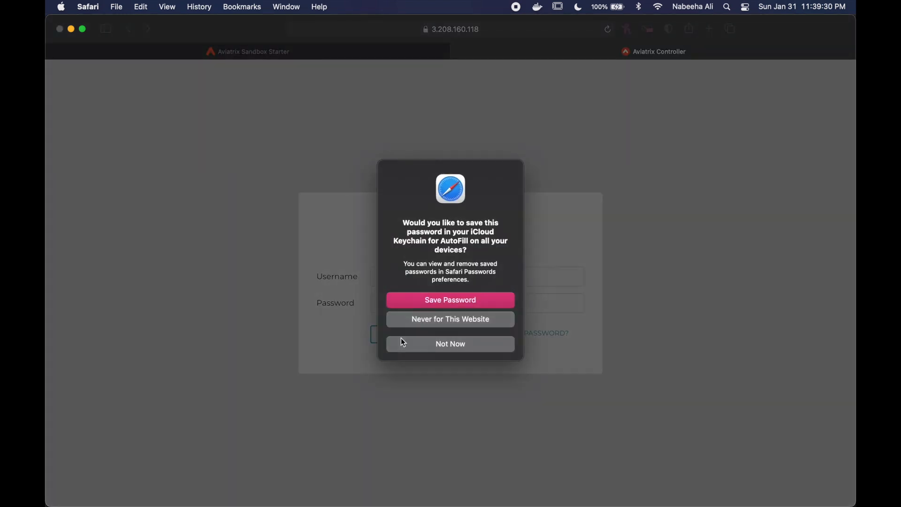
{"action": "left_click", "coordinate": [450, 343]}
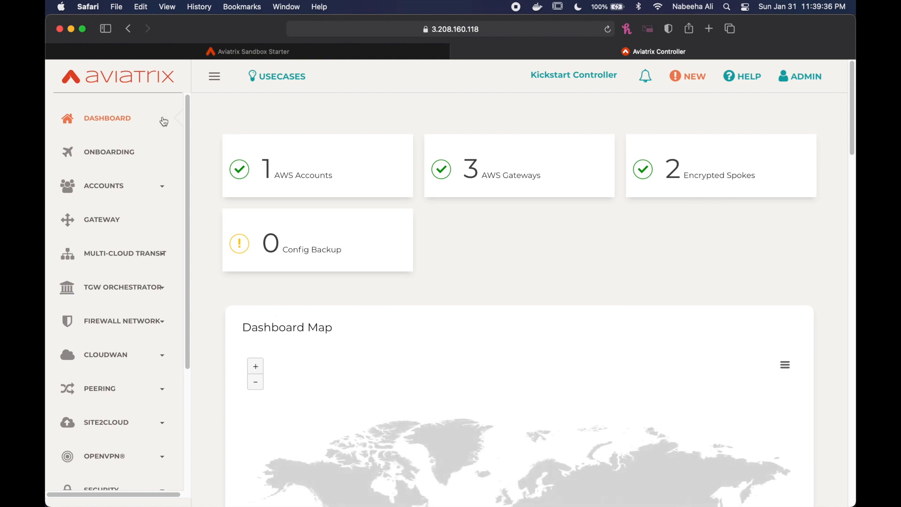
{"action": "mouse_move", "coordinate": [146, 193]}
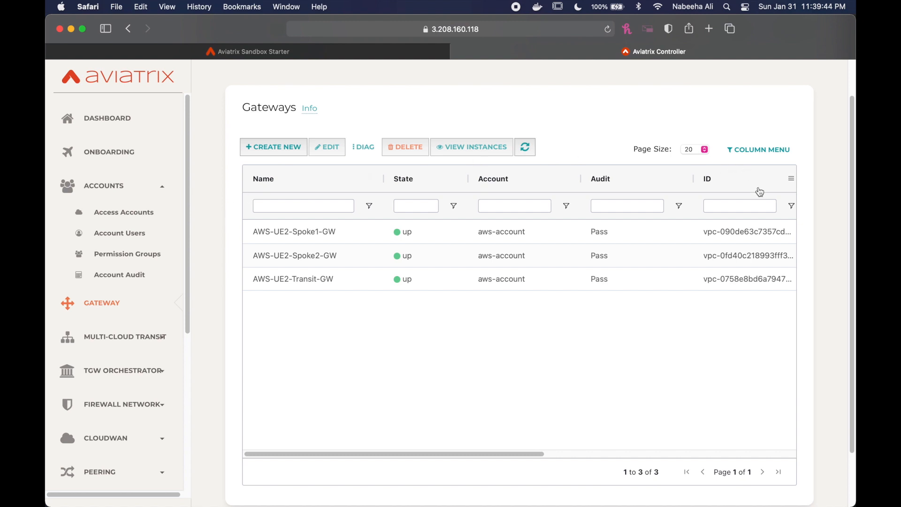
{"action": "mouse_move", "coordinate": [346, 70]}
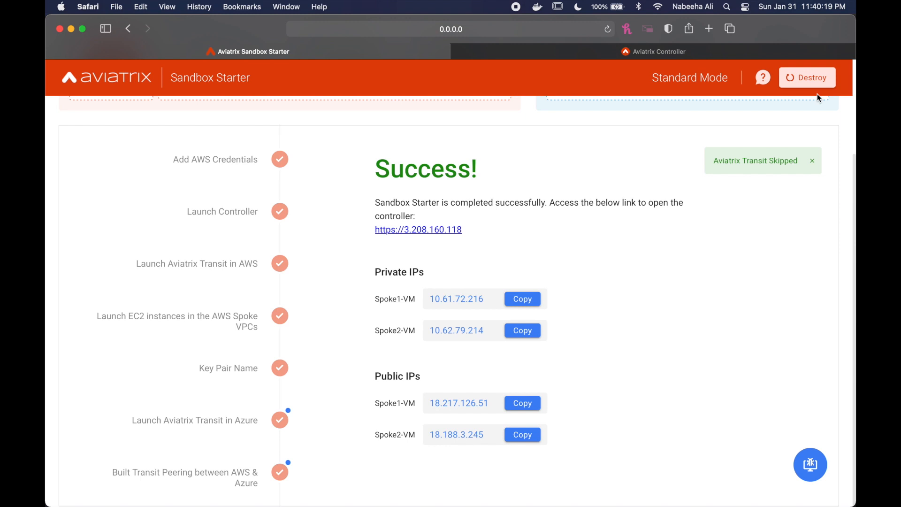
{"action": "mouse_move", "coordinate": [806, 77]}
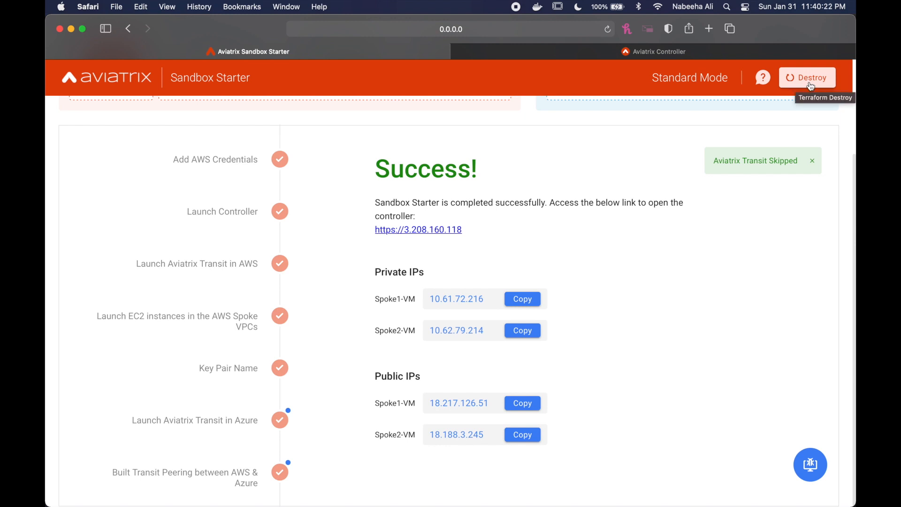
Destroy the sandbox deployment from the header and confirm with OK
{"action": "left_click", "coordinate": [807, 77]}
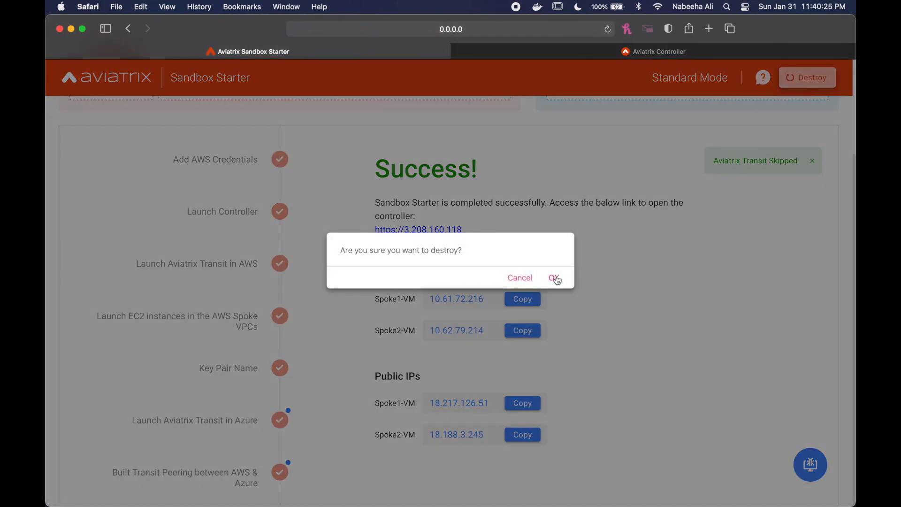
{"action": "left_click", "coordinate": [553, 277]}
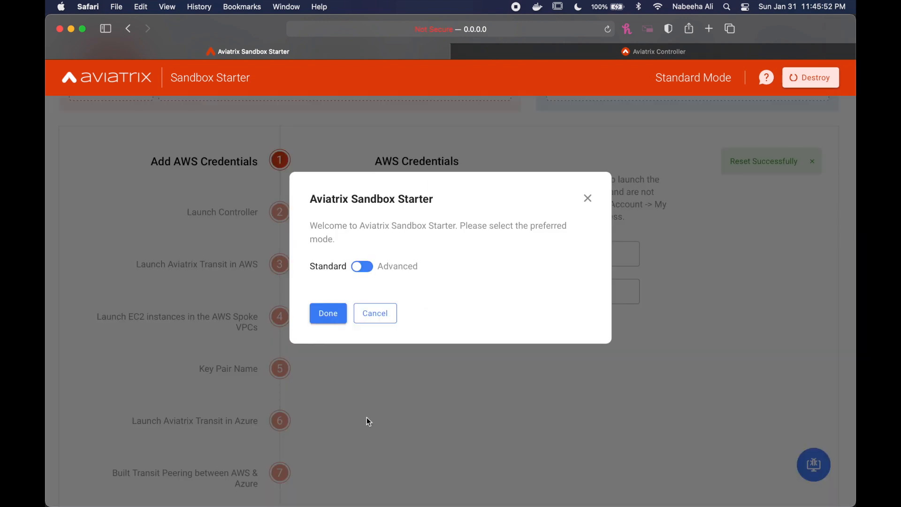
{"action": "mouse_move", "coordinate": [353, 387]}
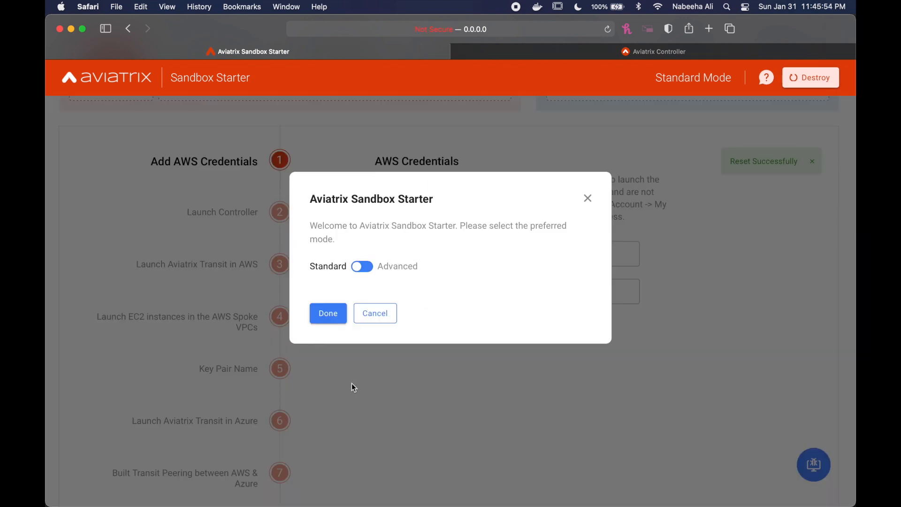